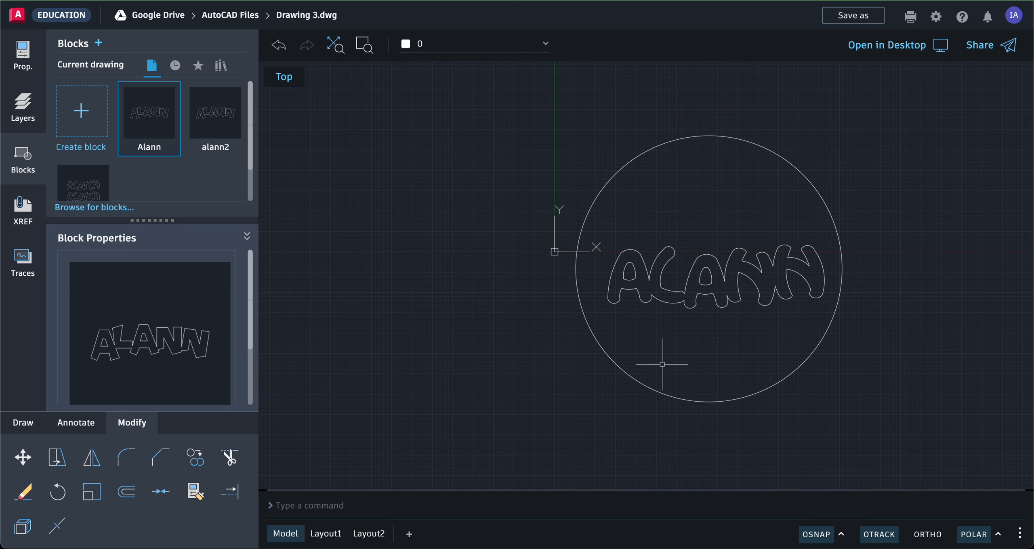
pyautogui.moveTo(633, 379)
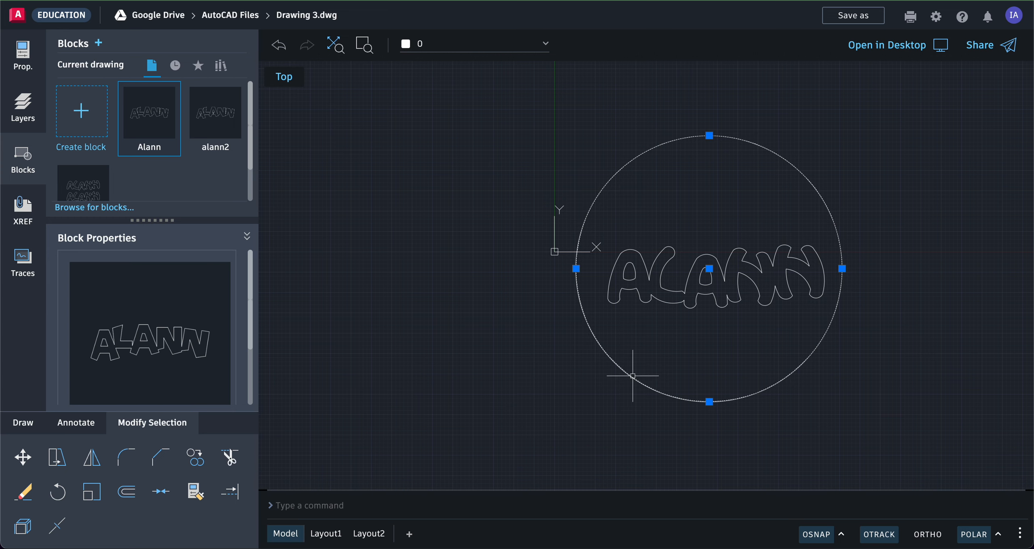
pyautogui.moveTo(679, 275)
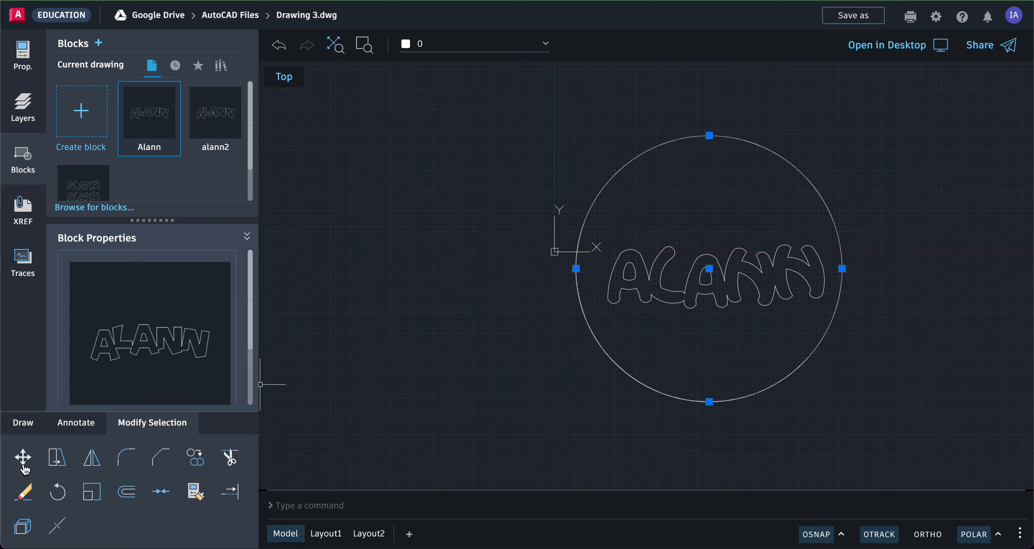
# Start Move on the circle so it can be nudged to centre the ALANN lettering
pyautogui.click(22, 458)
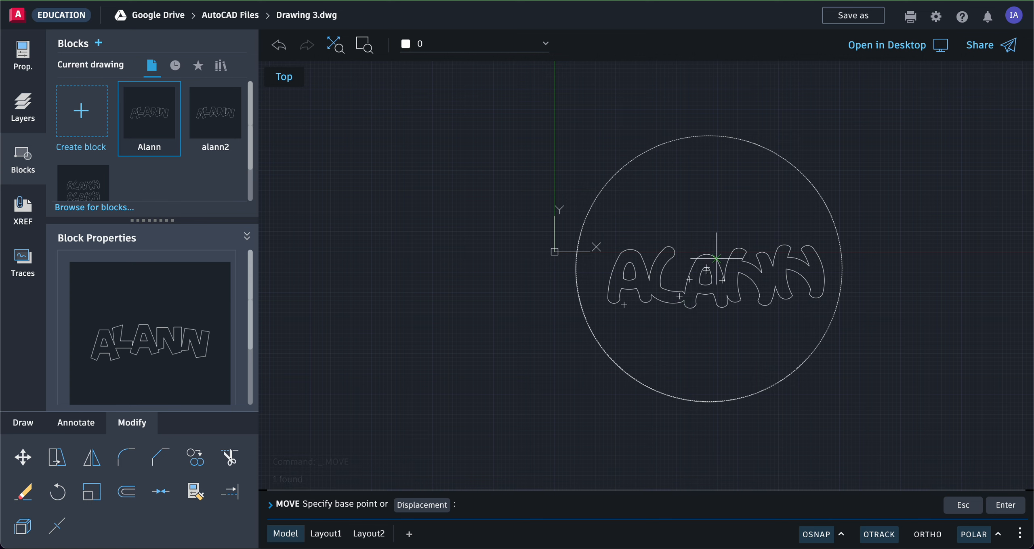
pyautogui.moveTo(323, 350)
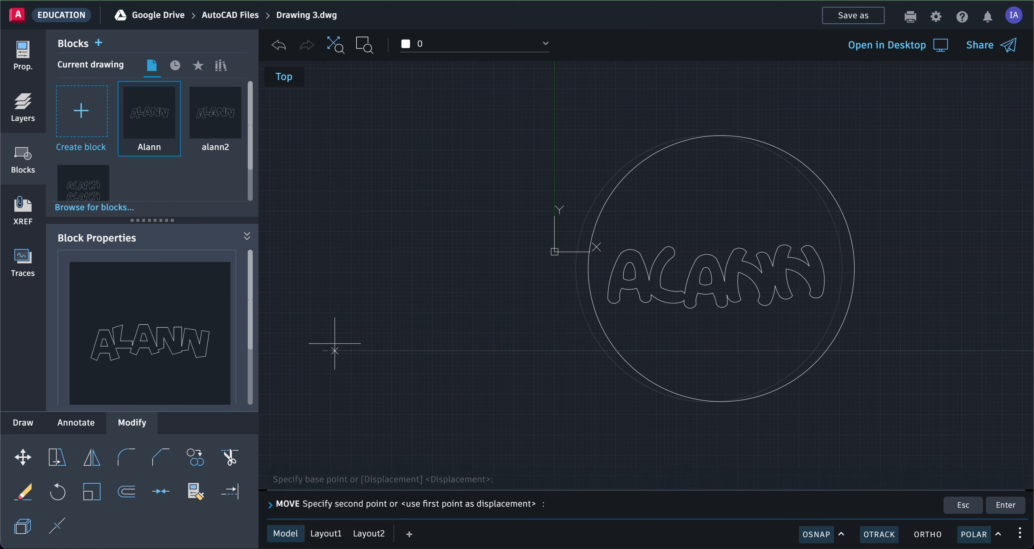
pyautogui.moveTo(335, 350)
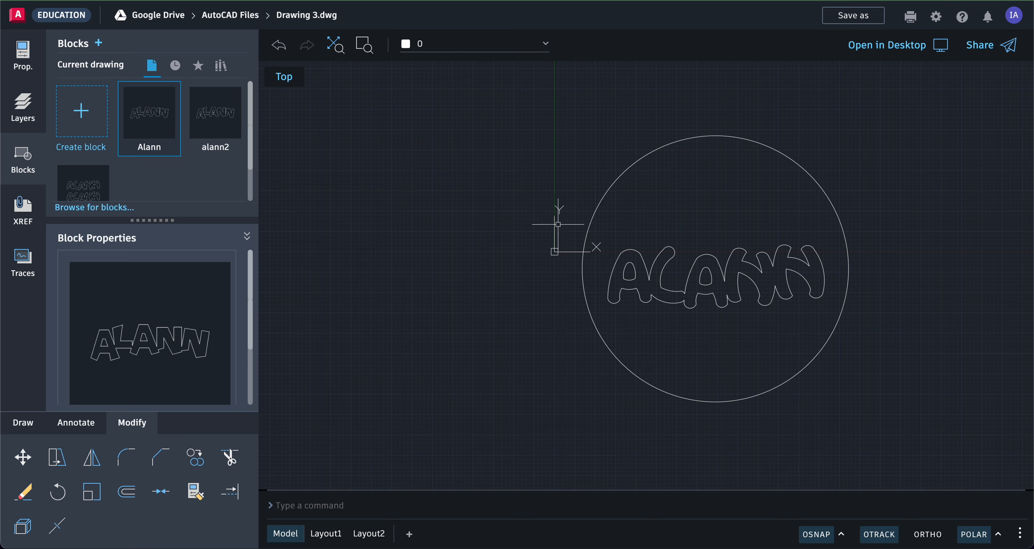
pyautogui.moveTo(583, 210)
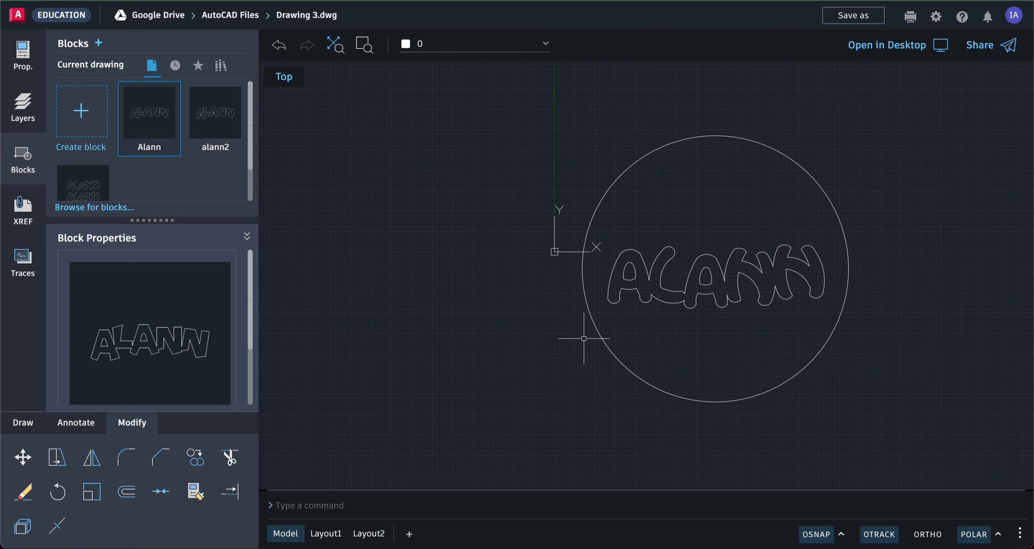
pyautogui.moveTo(594, 223)
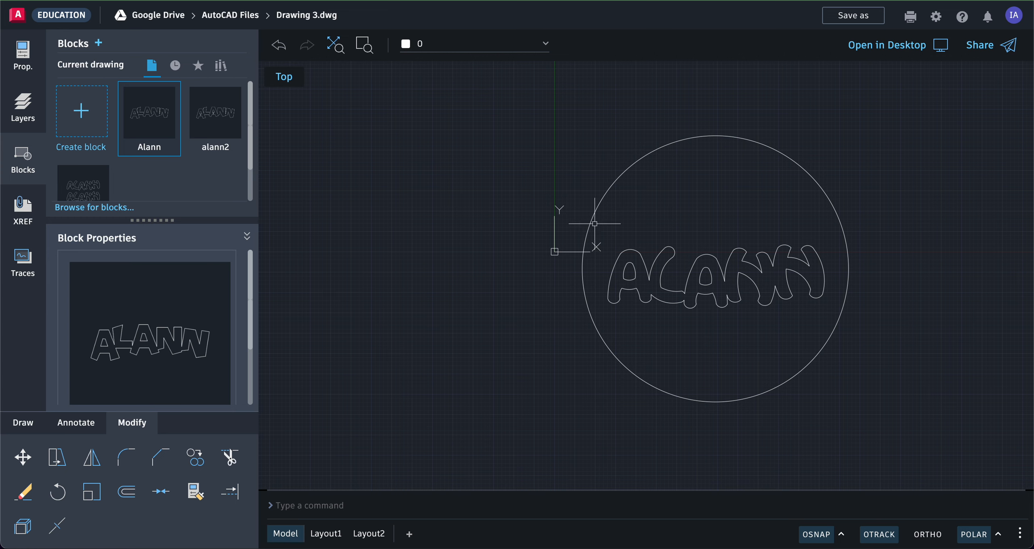
pyautogui.moveTo(176, 493)
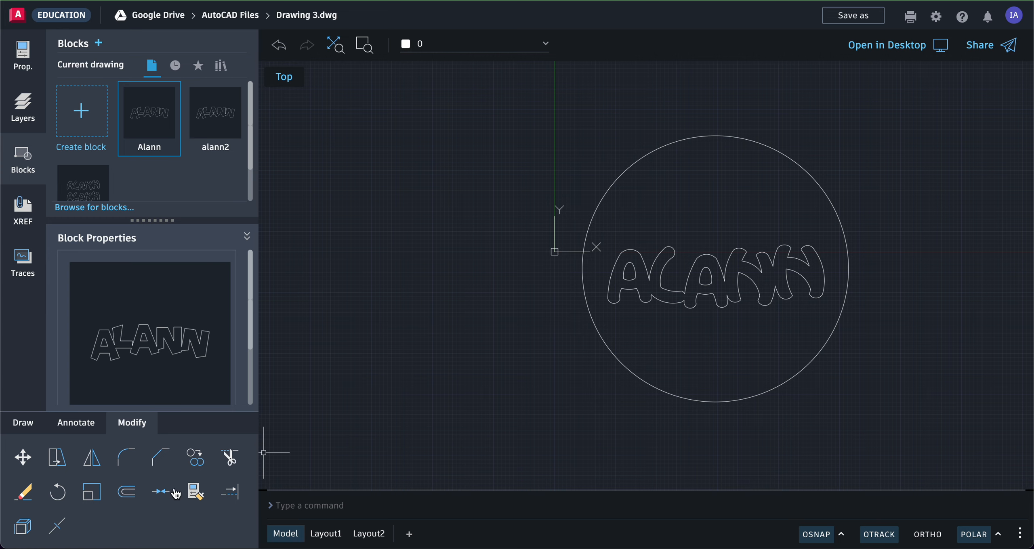
# Start Offset from the Modify panel, reaching the offset-distance prompt for the circle
pyautogui.click(125, 492)
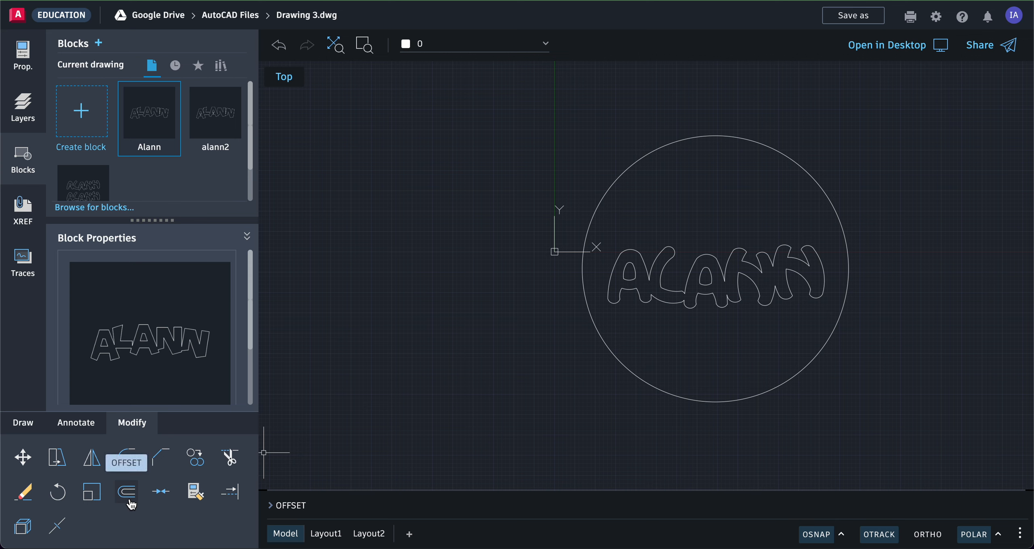
pyautogui.click(126, 458)
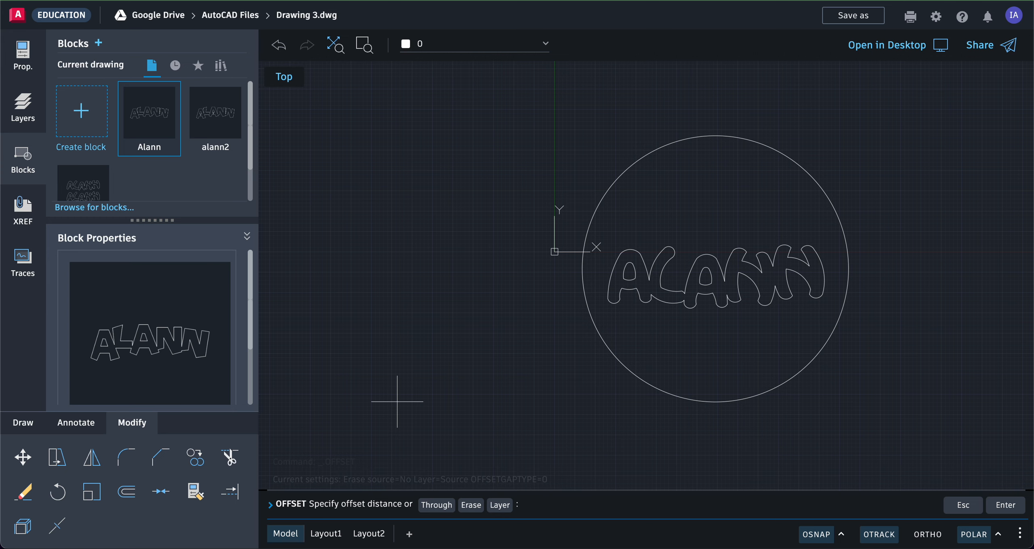
pyautogui.moveTo(494, 356)
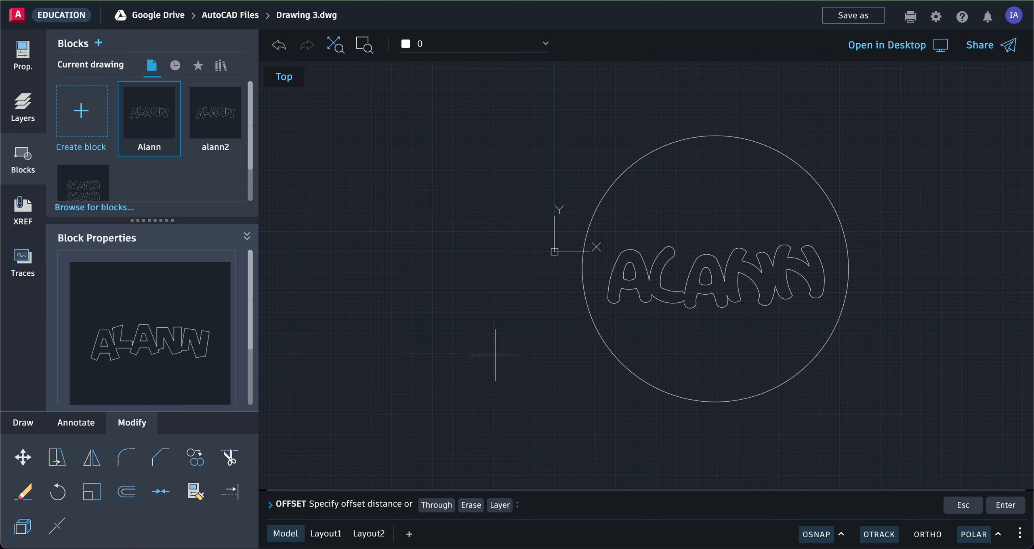
pyautogui.moveTo(417, 477)
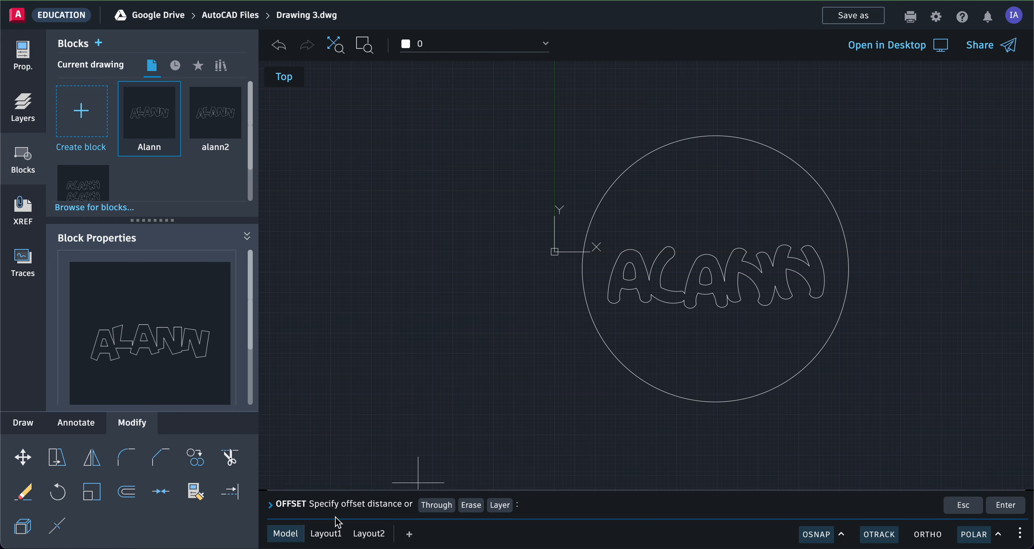
pyautogui.moveTo(381, 507)
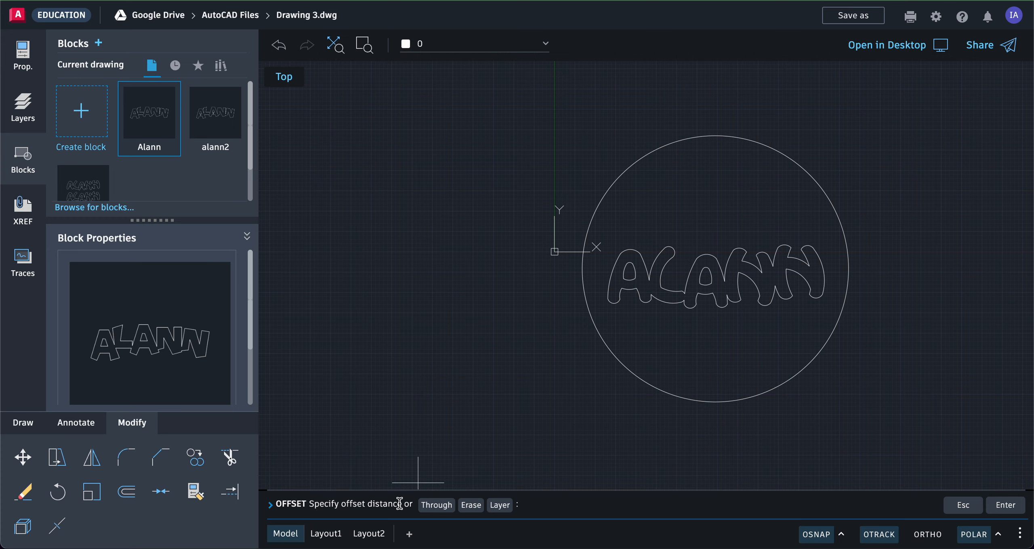
pyautogui.moveTo(436, 505)
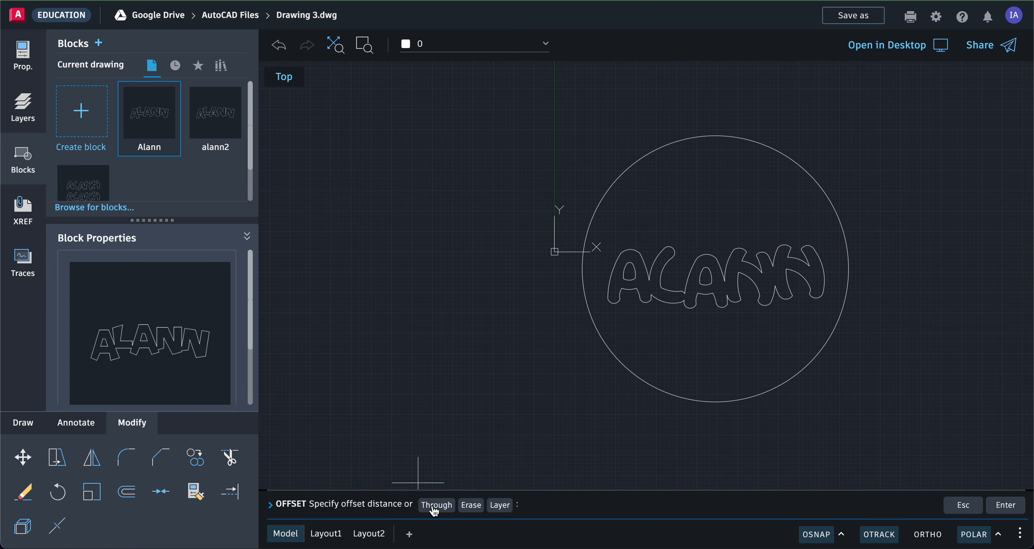
# Use the Through option to add two larger concentric circles outside the ALANN circle
pyautogui.click(436, 504)
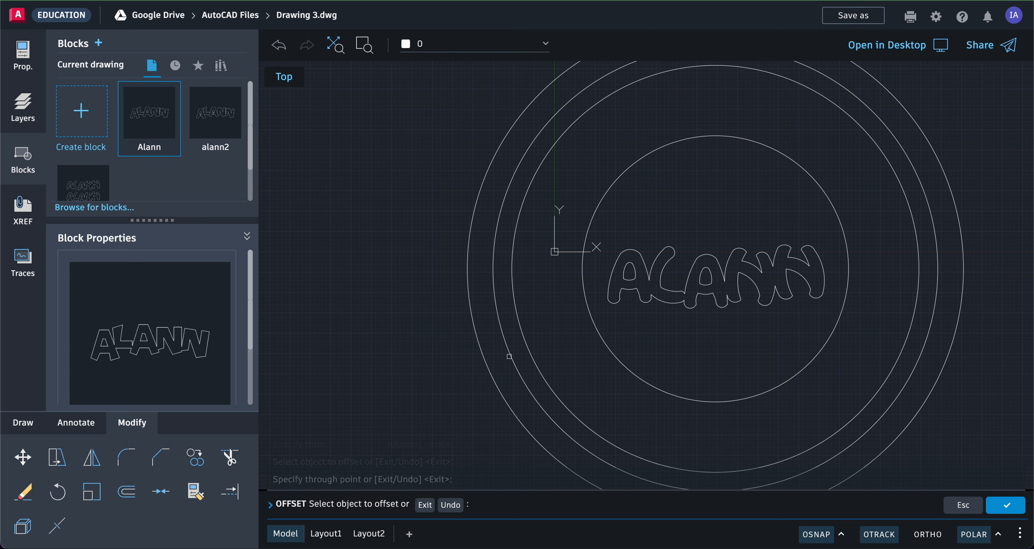
# End Offset with Escape, leaving three concentric circles around the lettering
pyautogui.press('Escape')
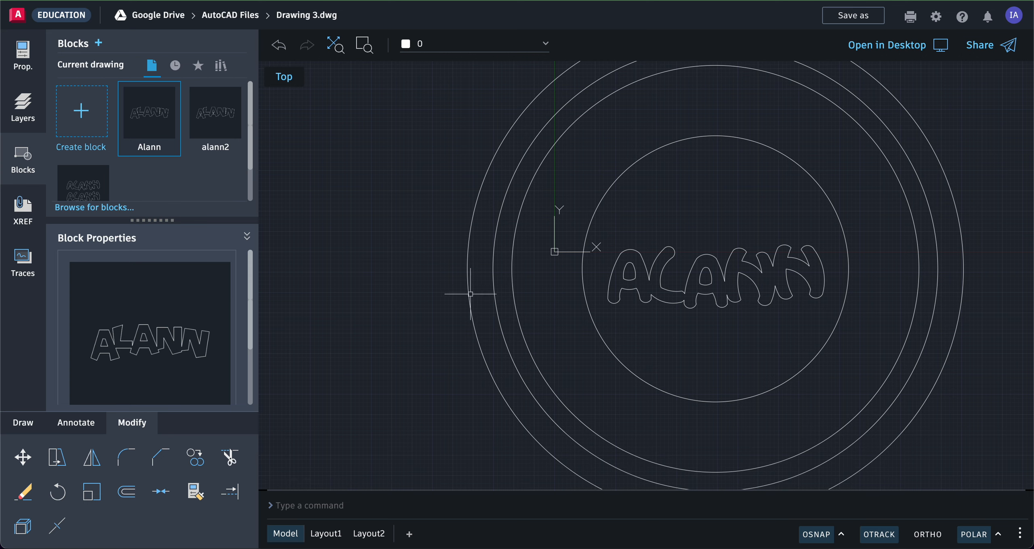
pyautogui.moveTo(469, 294)
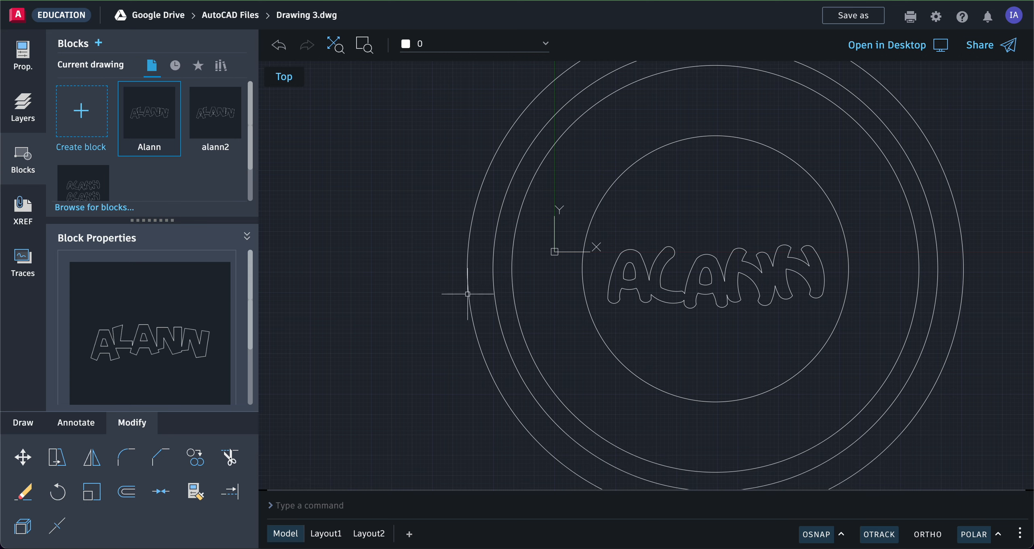